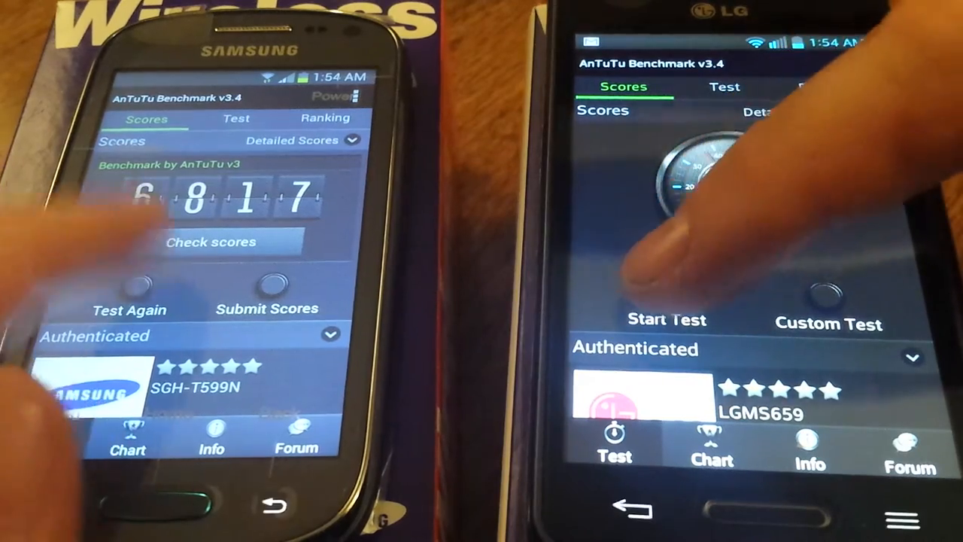
Start the benchmark run on the LG phone, then on the Samsung phone
{"action": "left_click", "coordinate": [665, 304]}
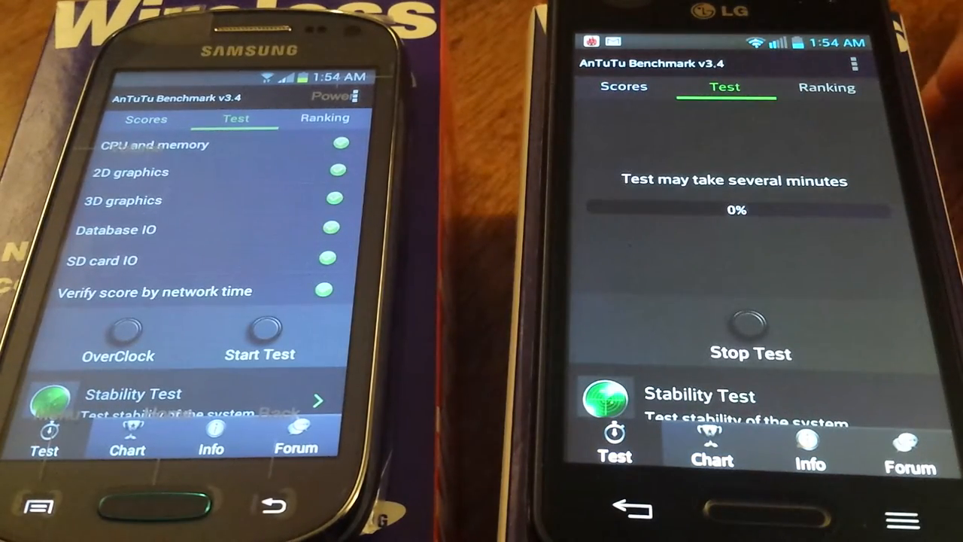
{"action": "left_click", "coordinate": [259, 334]}
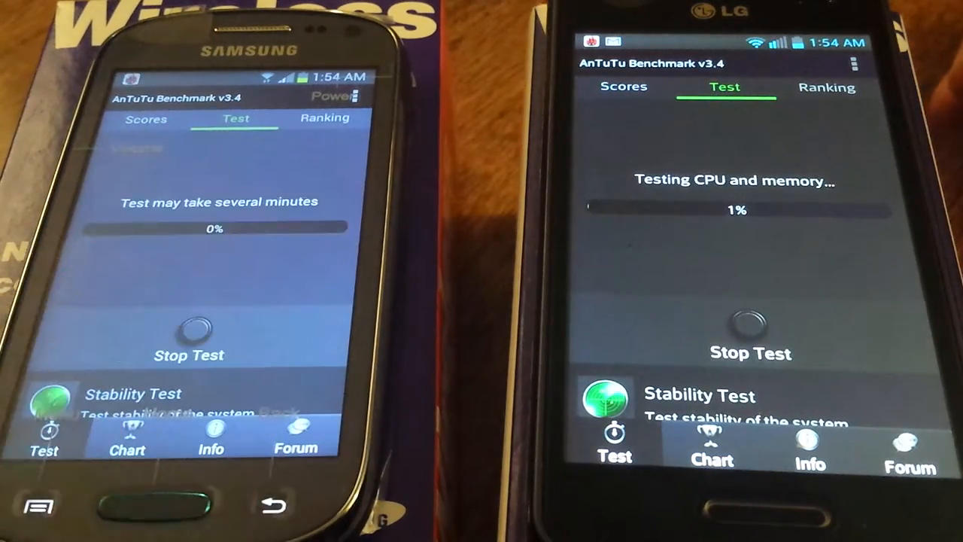